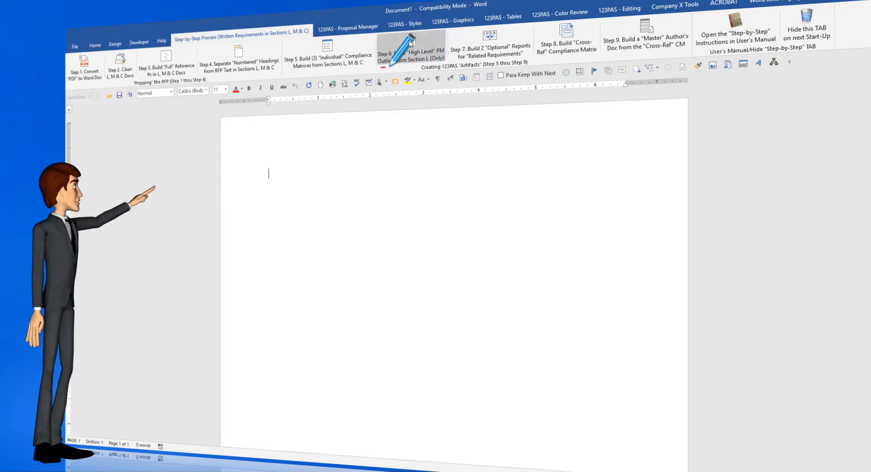
Load the Section L (123PAS Prepped) docx into the High Level PM Outline tool.
left_click(411, 53)
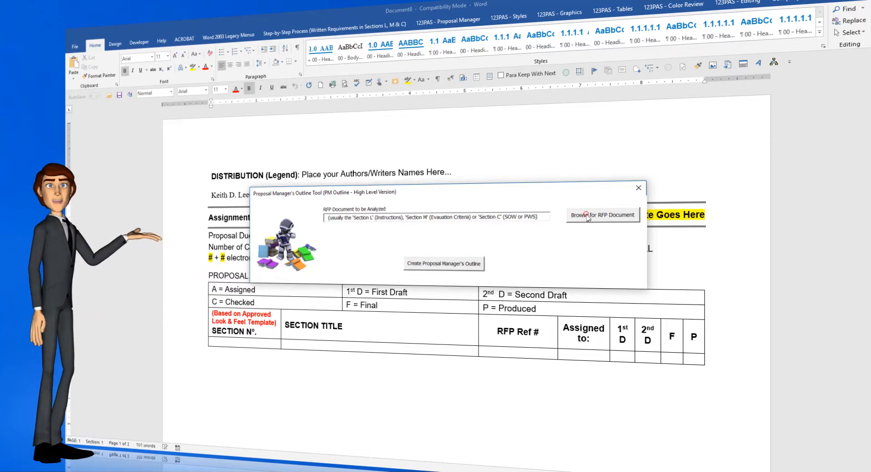
left_click(603, 215)
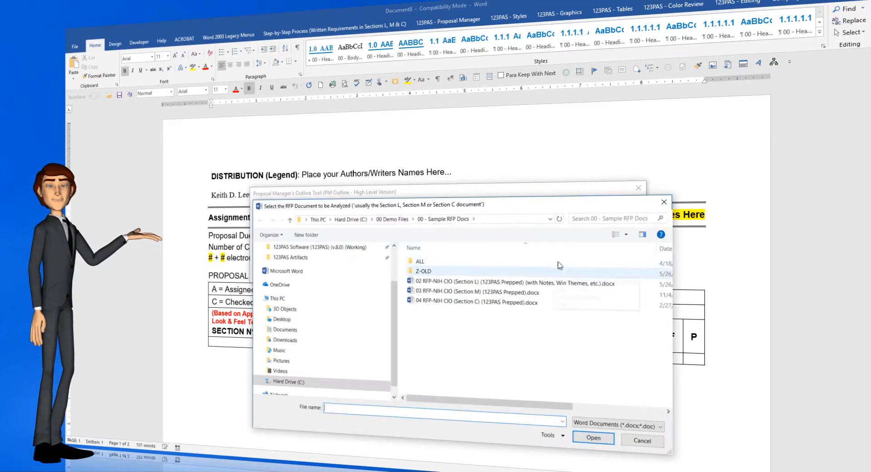
left_click(511, 283)
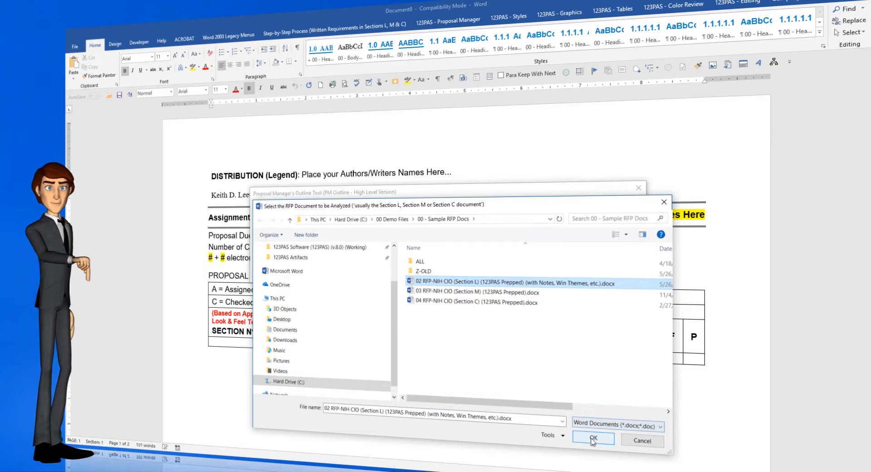
left_click(593, 440)
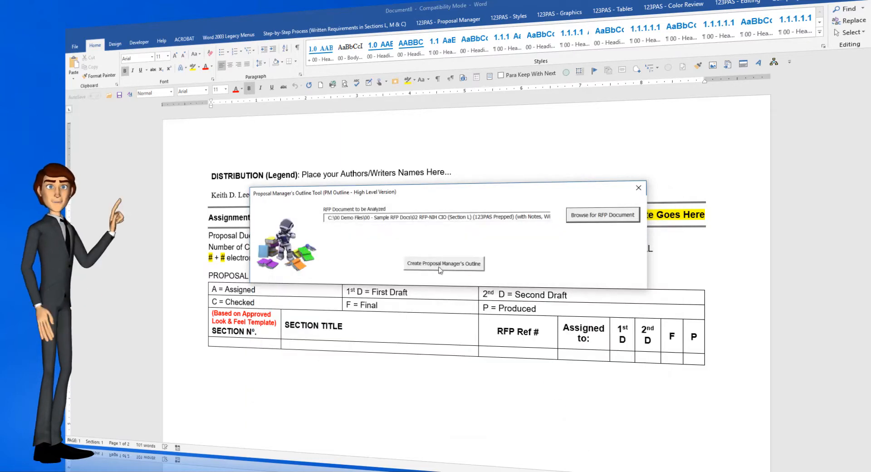
Create the outline and save it as '04 PM's Outline (High Level) (Instructions)'.
left_click(444, 263)
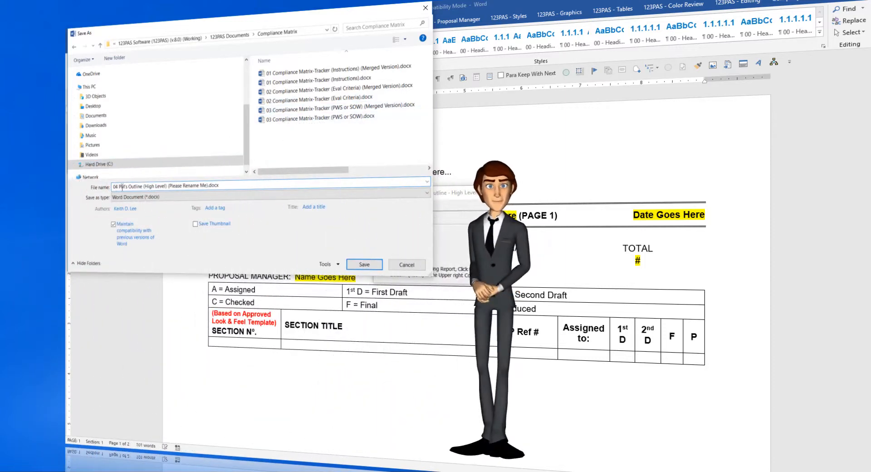
double_click(182, 185)
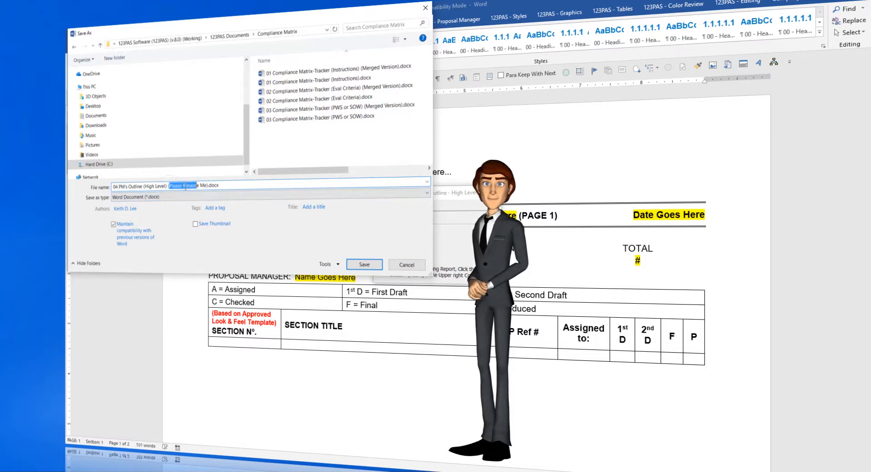
type("(Instructions)")
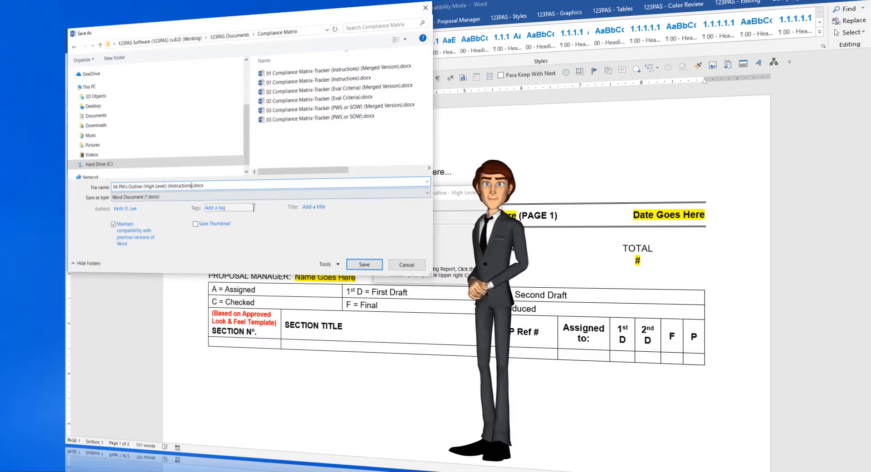
left_click(364, 265)
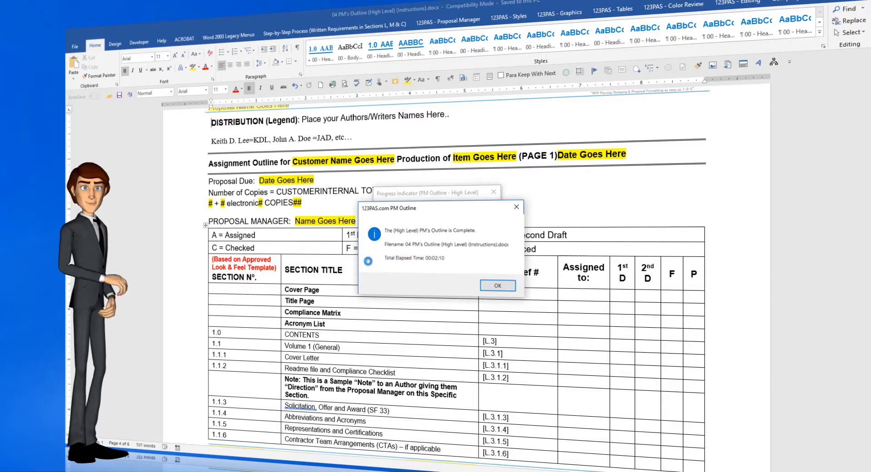
Dismiss the completion notices and scroll the outline down through Volume 6 Price and Cost.
left_click(496, 285)
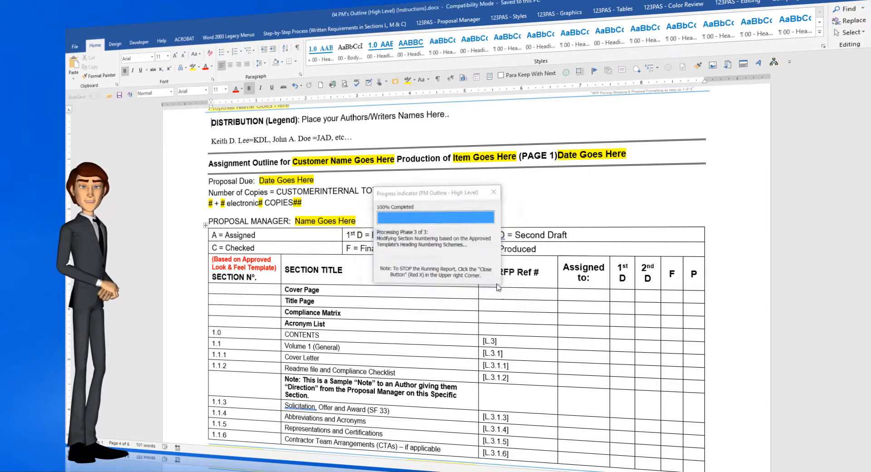
left_click(493, 191)
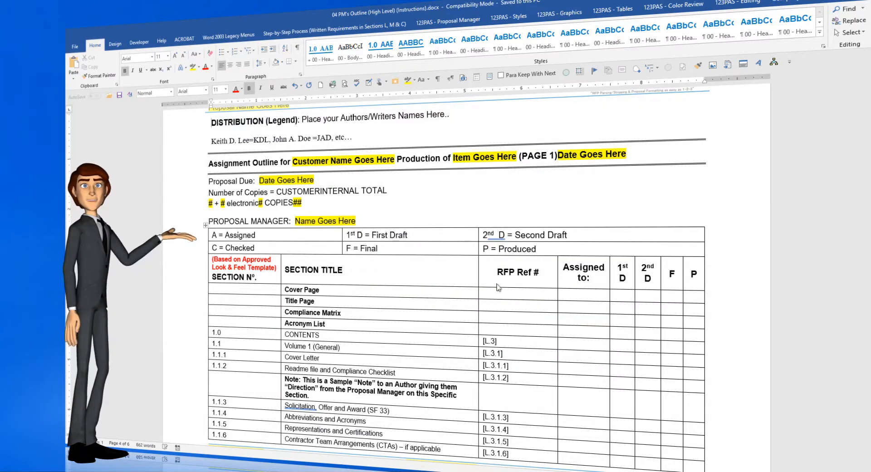
scroll("down", 3)
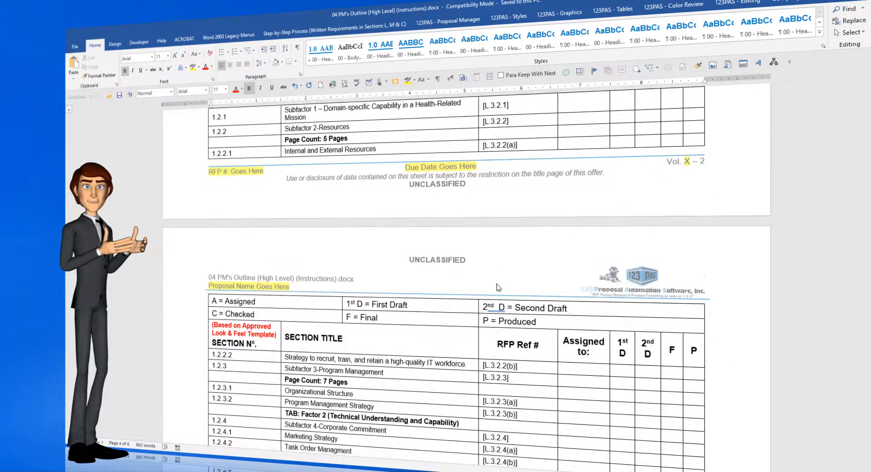
scroll("down", 3)
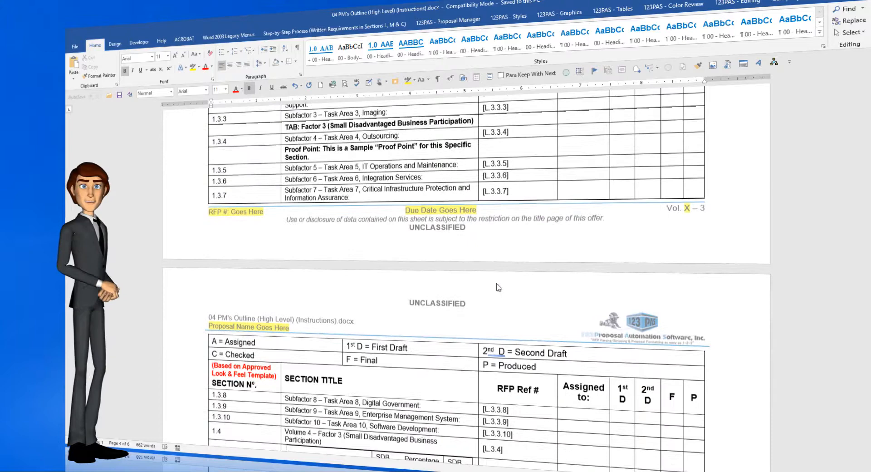
scroll("down", 3)
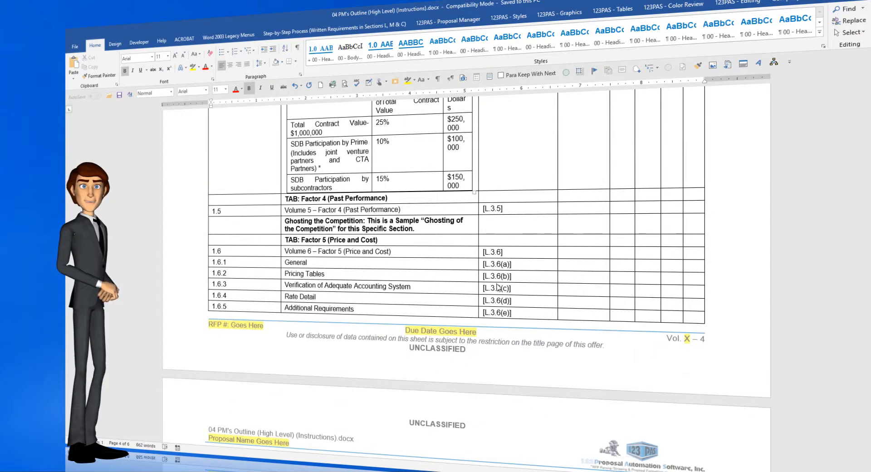